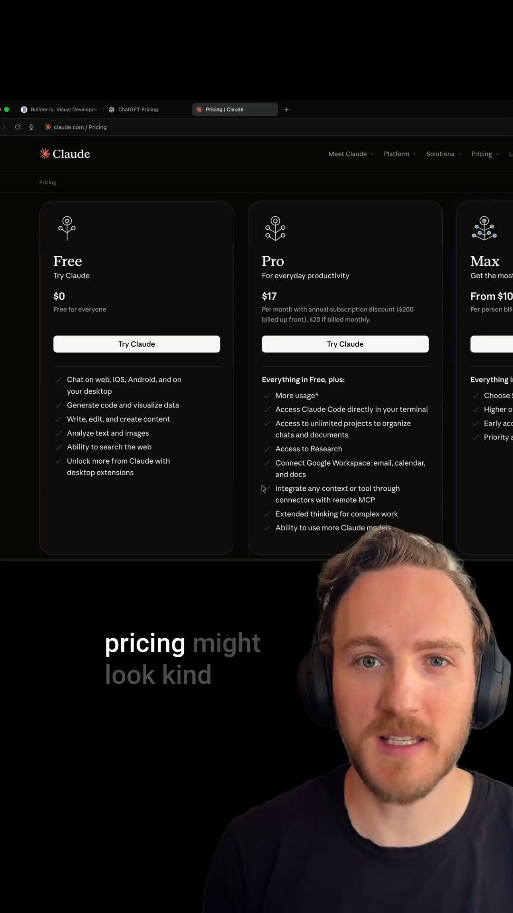
Step: Flip between the OpenAI and Claude API token price pages, ending on the ChatGPT plans page
left_click(147, 109)
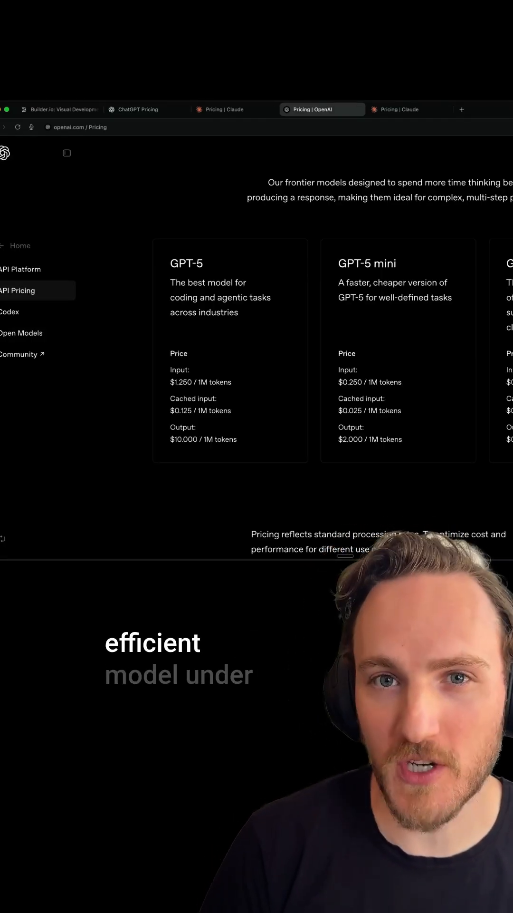
left_click(410, 109)
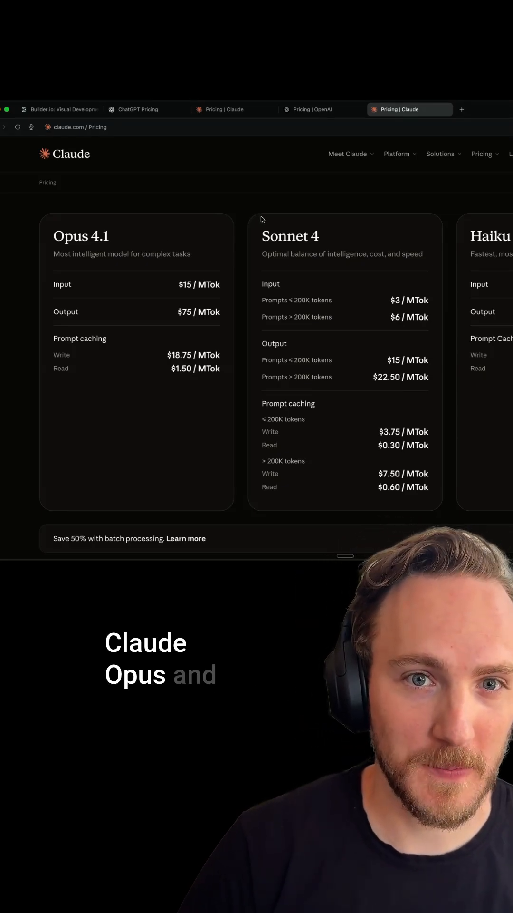
left_click(322, 109)
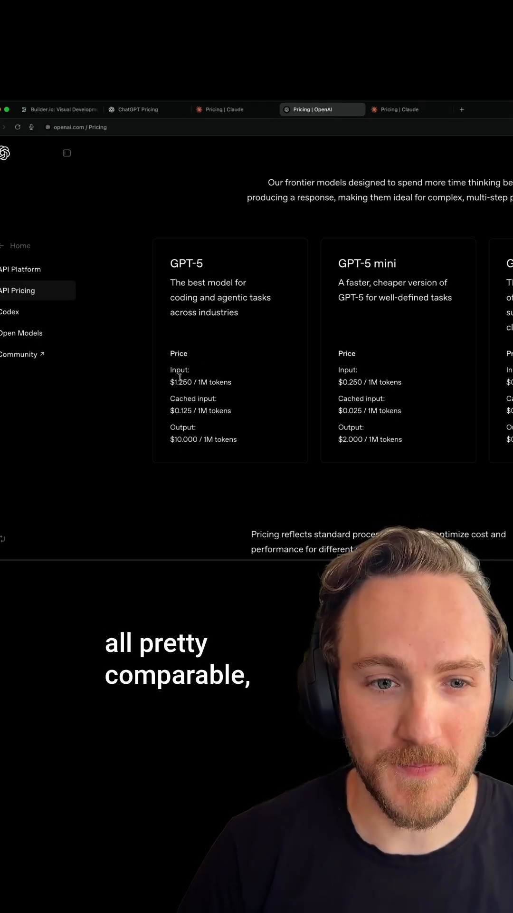
mouse_move(253, 445)
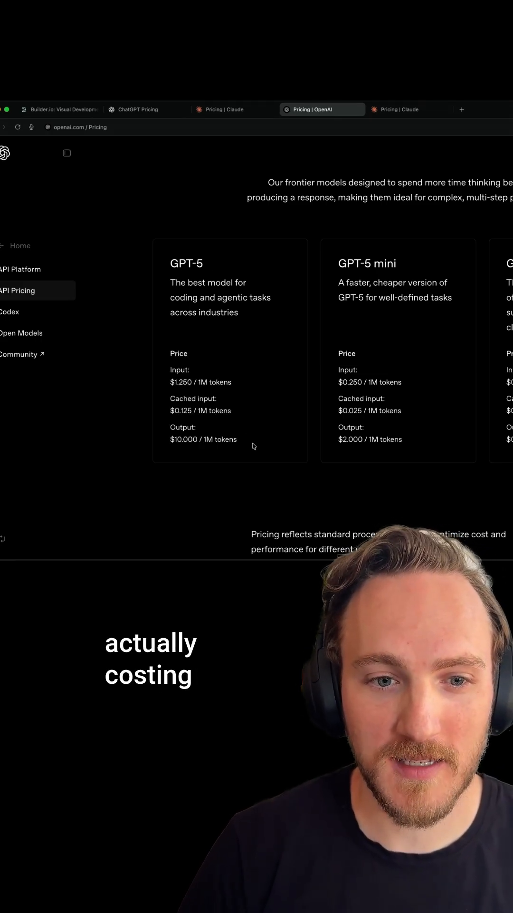
left_click(409, 110)
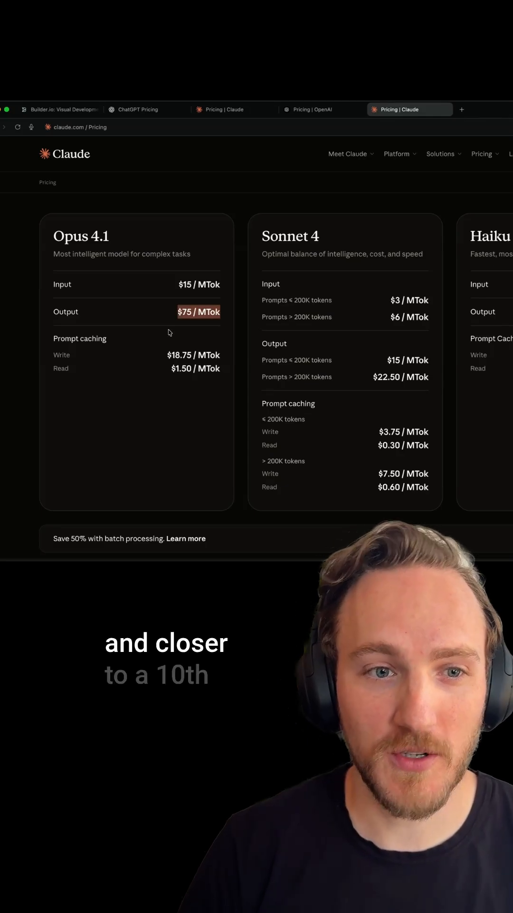
left_click(140, 109)
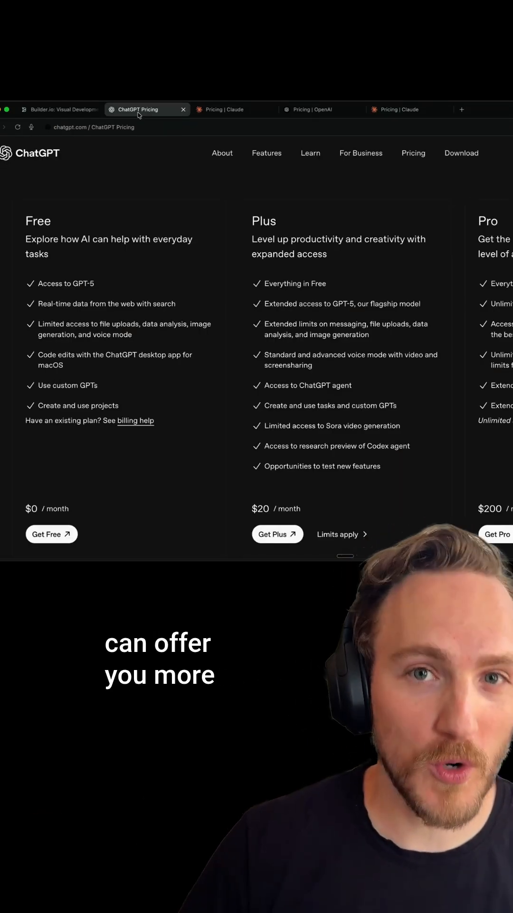
Step: Review Builder.io's model picker with per-model credit costs and the prompt 'Build a landing page… the attached Figma designs', then return to ChatGPT plans
left_click(60, 109)
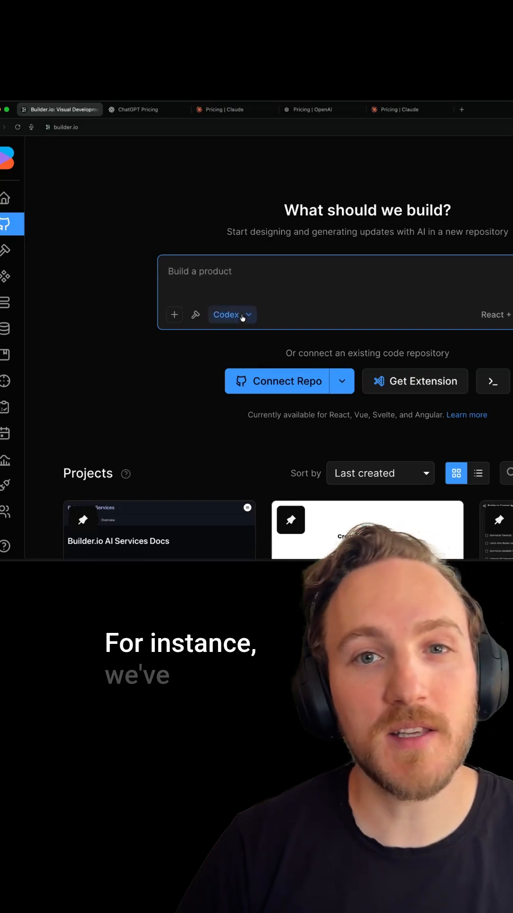
left_click(232, 314)
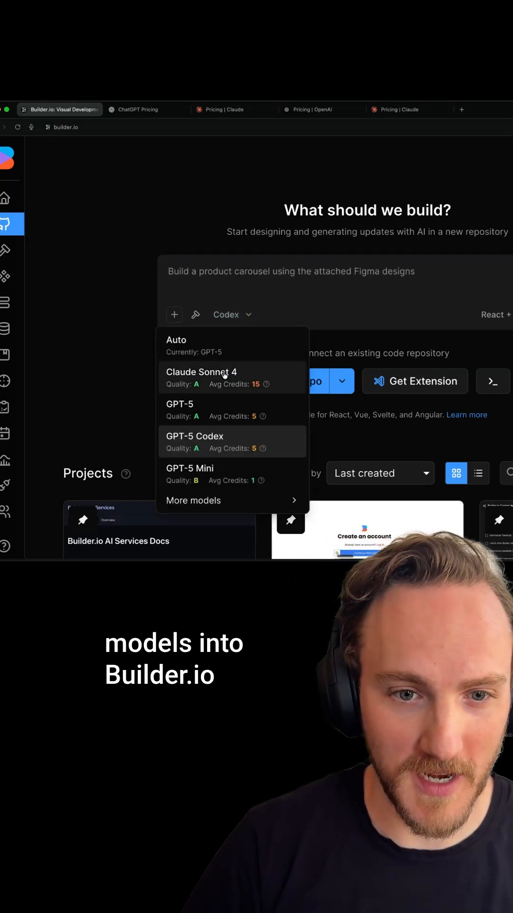
type("Build a landing page si")
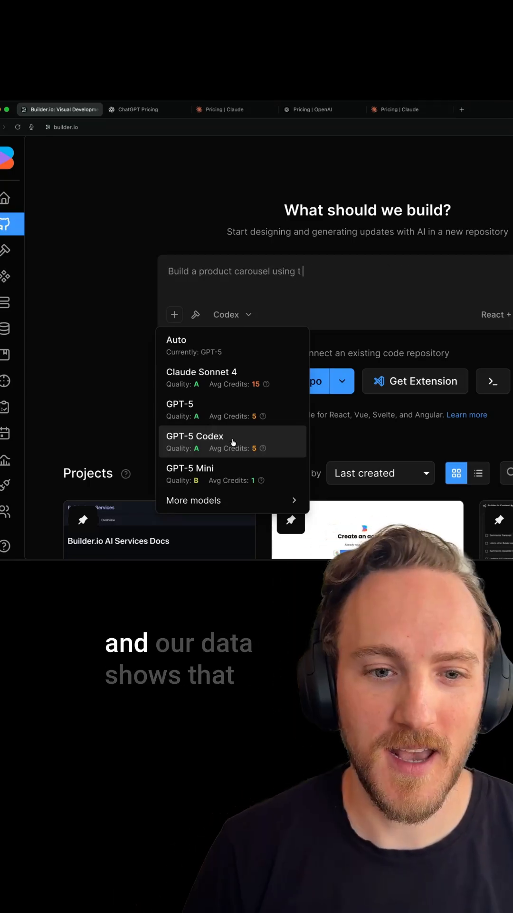
type("he attached Figma designs")
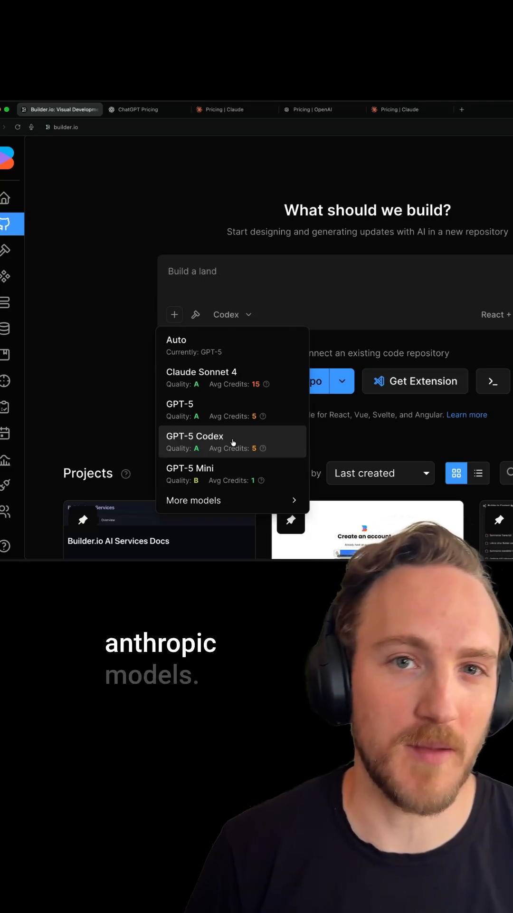
left_click(139, 109)
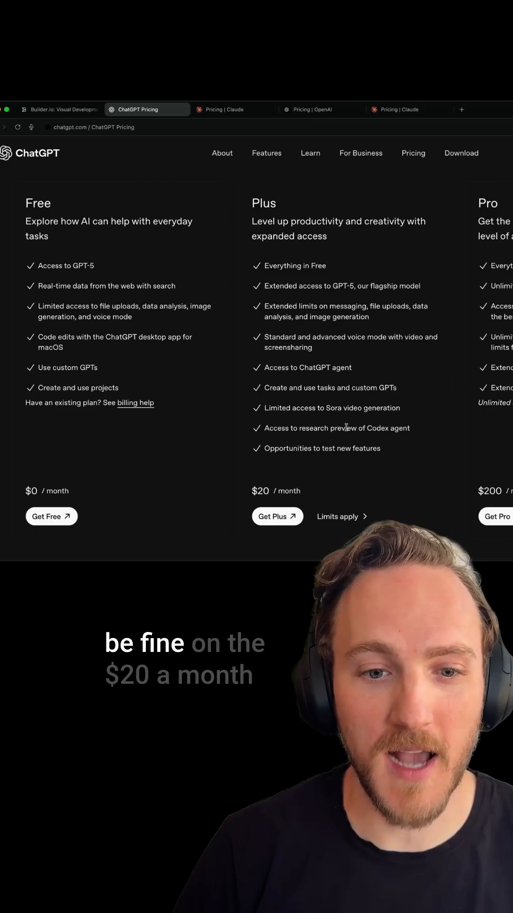
Step: View Claude's subscription plans against ChatGPT's, then bring up the Sora Explore gallery
left_click(235, 109)
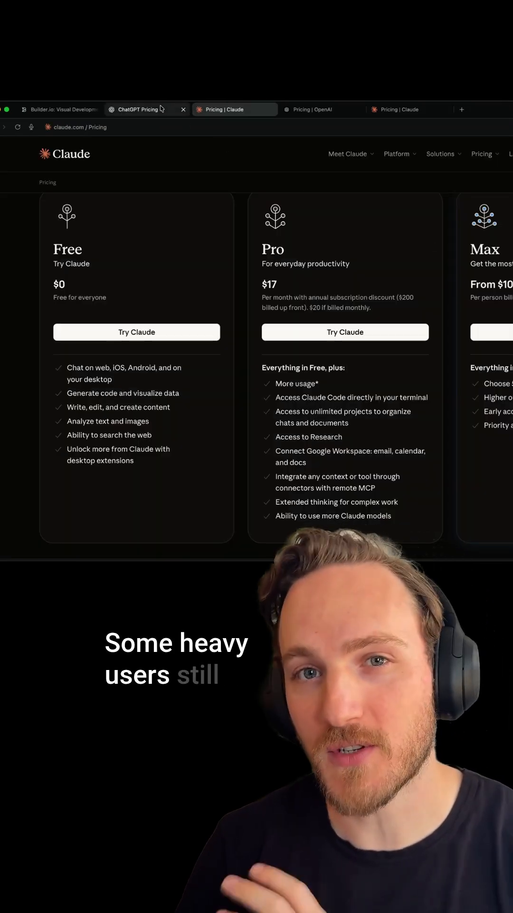
left_click(140, 110)
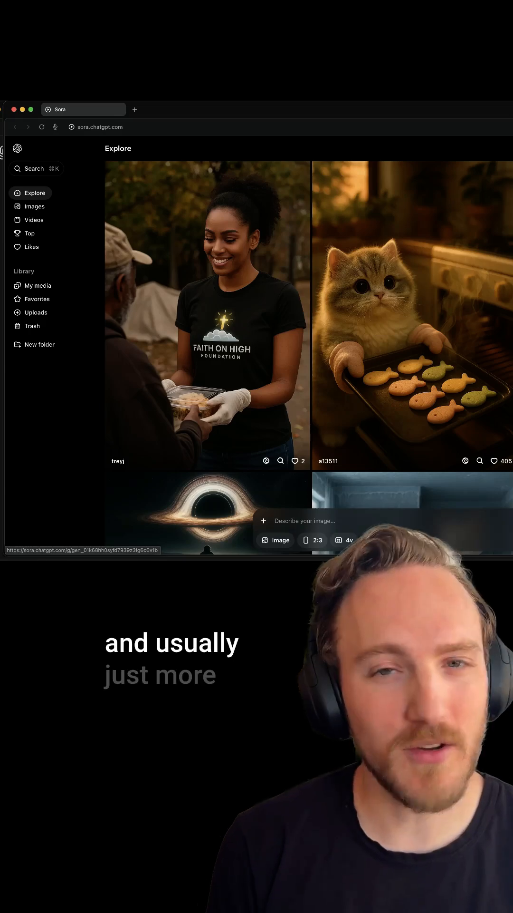
Step: Go from Sora to the Claude app and browse its Connectors catalogue of integrations
left_click(142, 109)
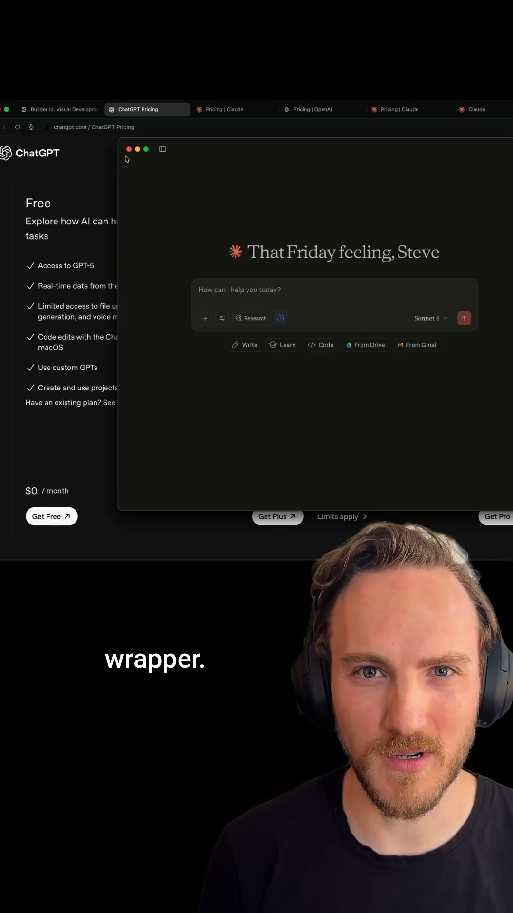
left_click(475, 109)
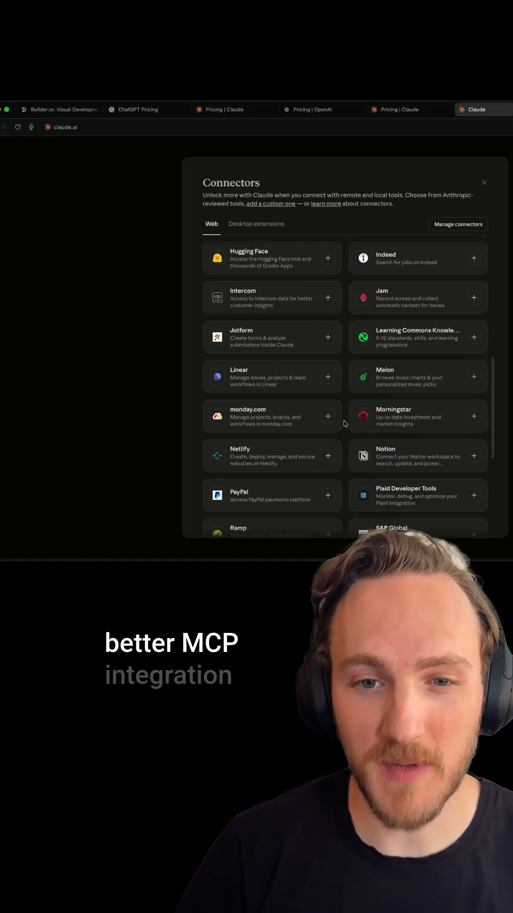
scroll("up", 3)
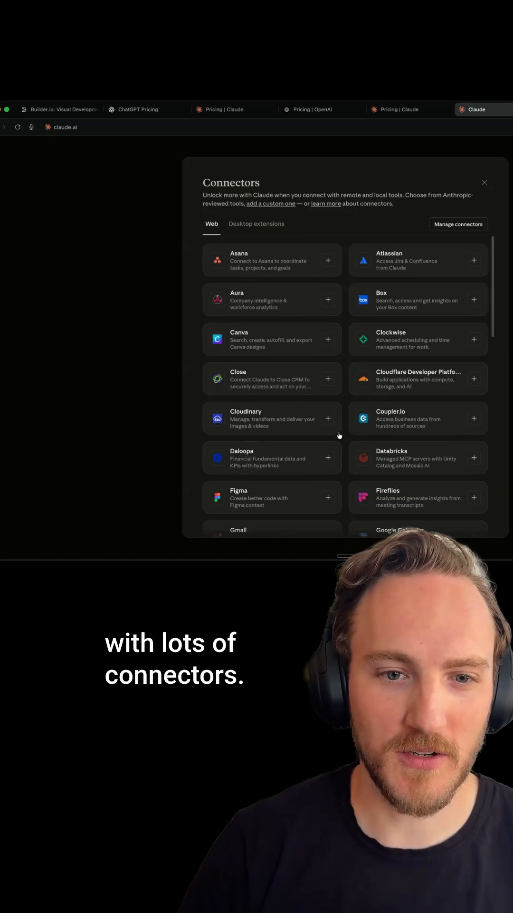